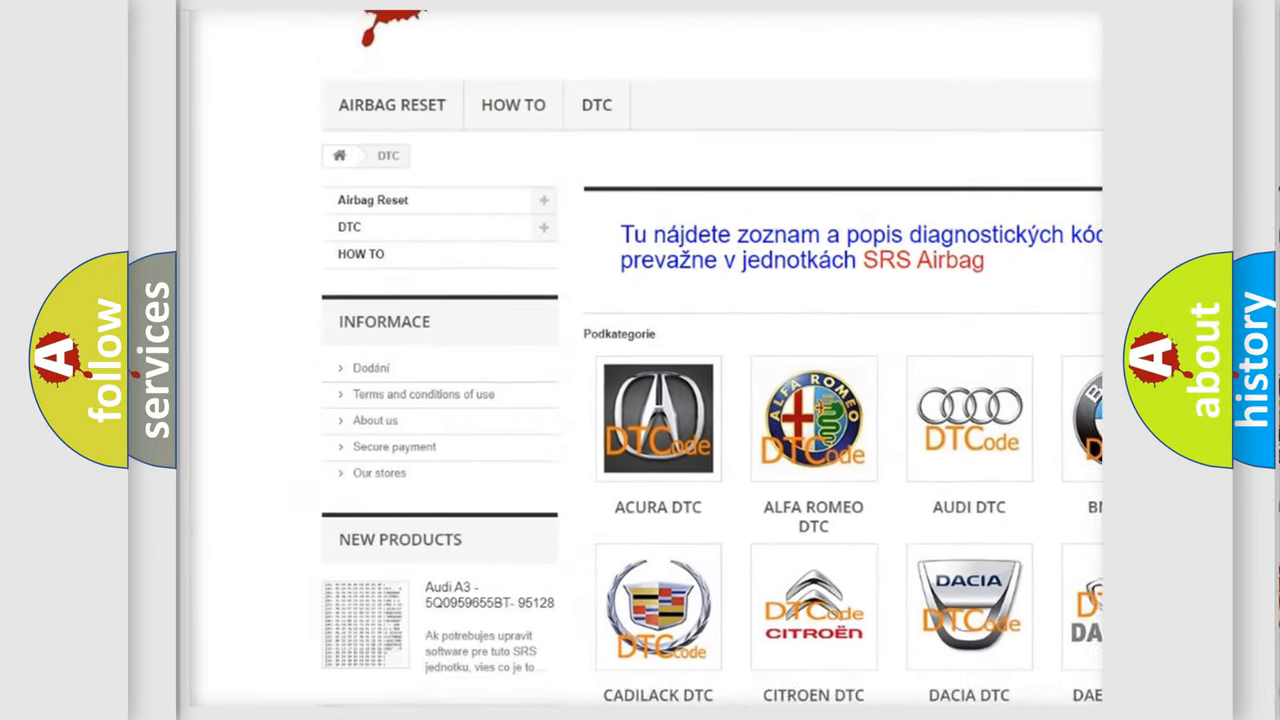
pyautogui.scroll(-3)
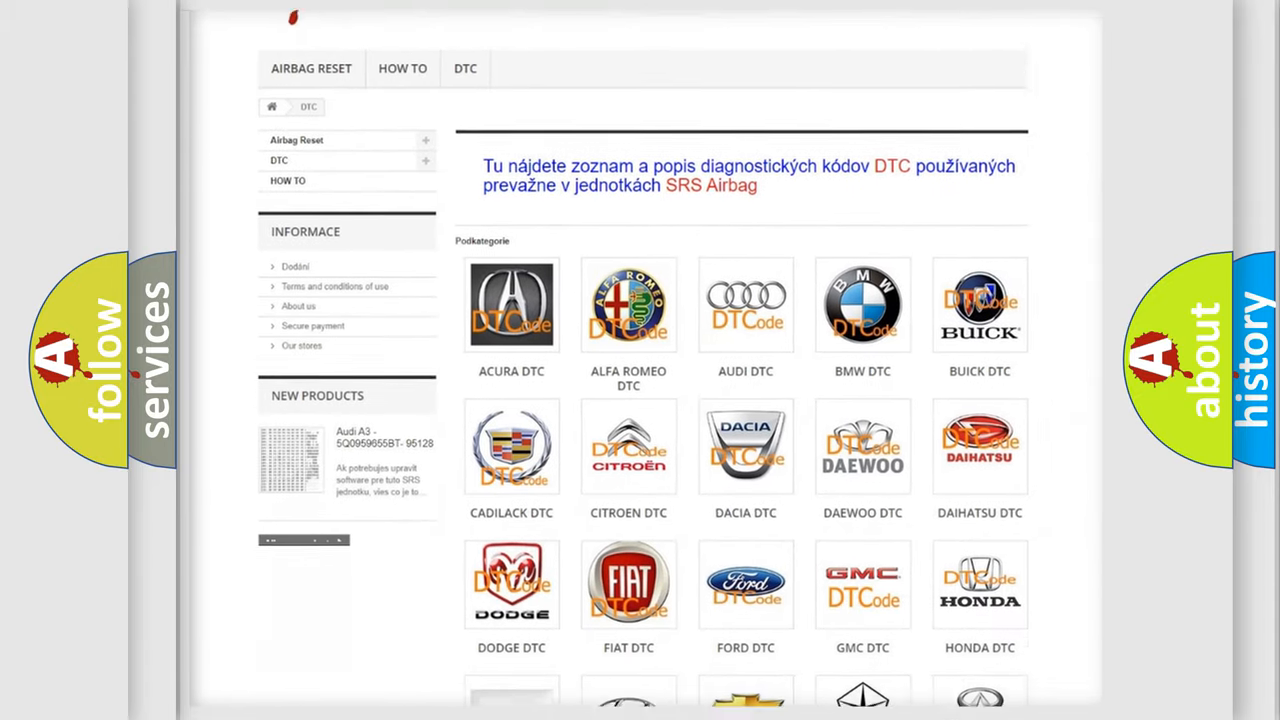
pyautogui.scroll(-3)
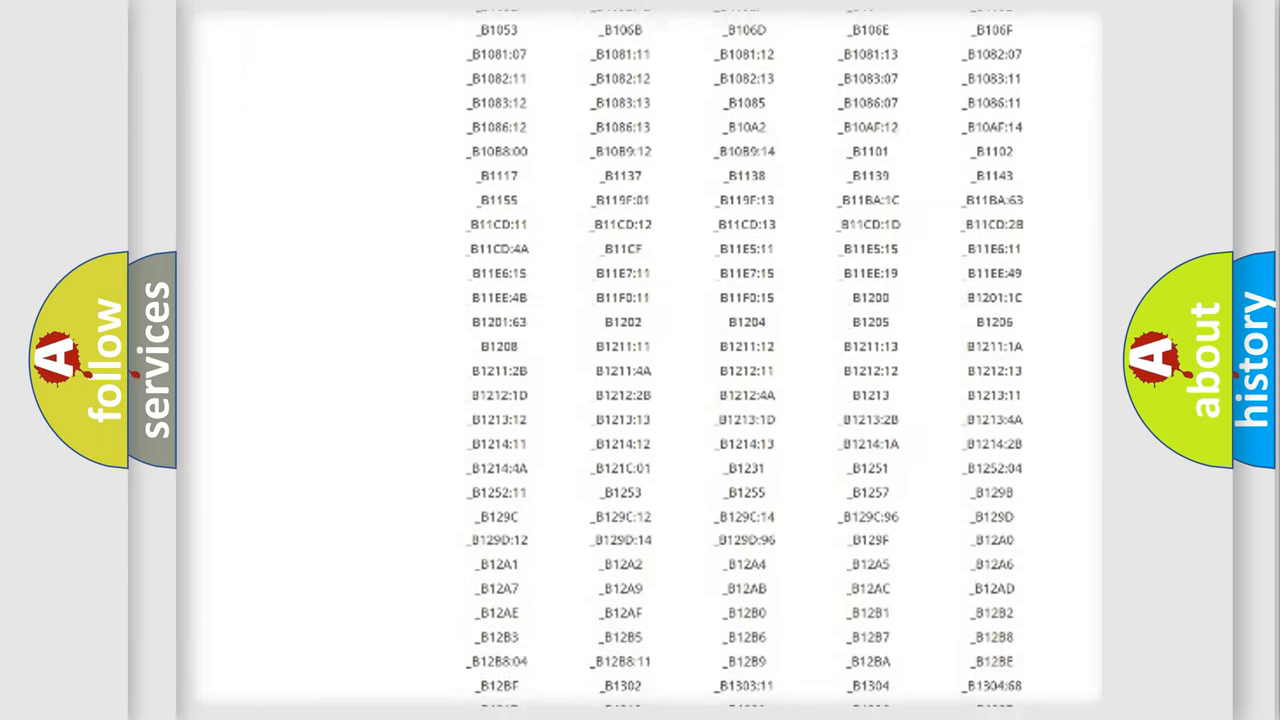
pyautogui.scroll(-3)
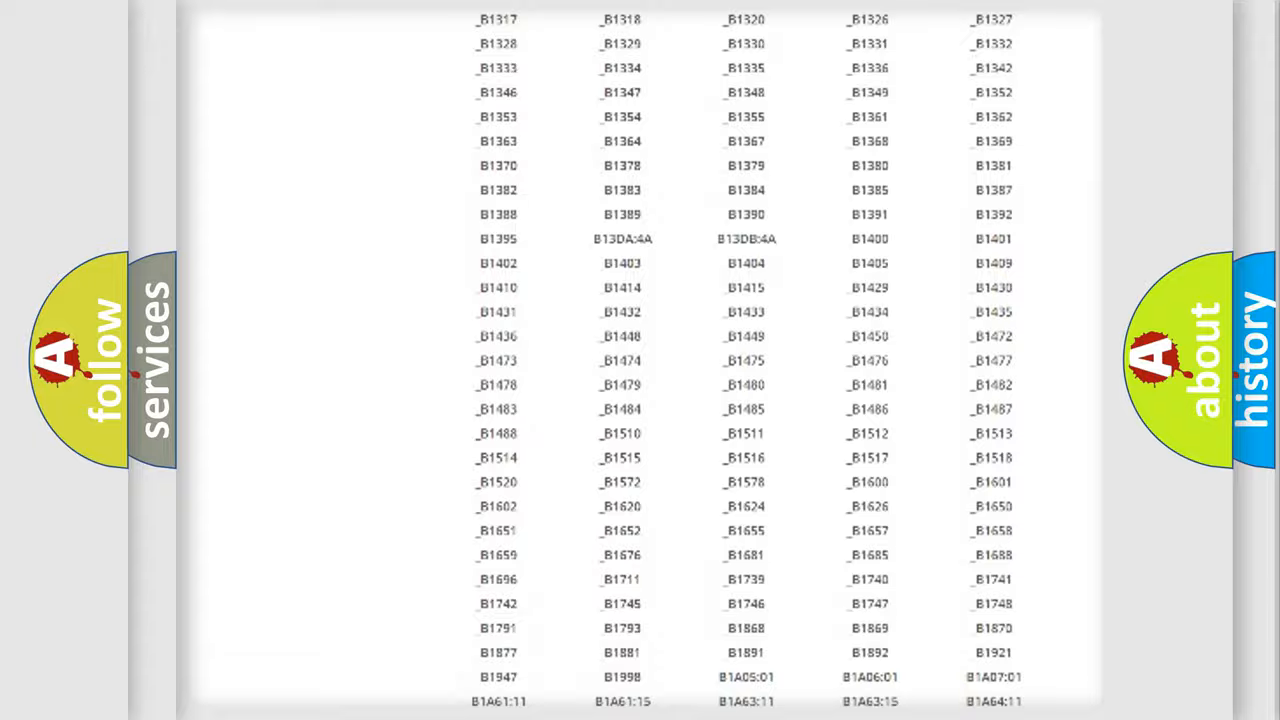